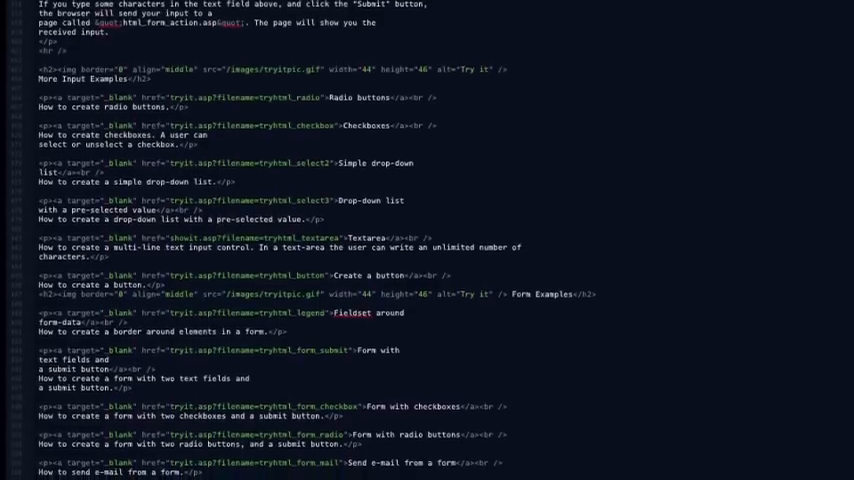
Scroll through the hand-written HTML form code and rendered insurance form to the Logiforms homepage
scroll(down, 3)
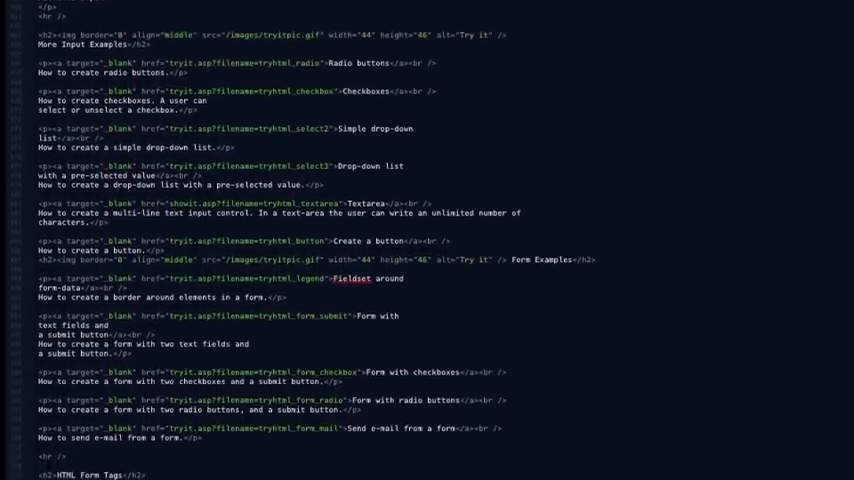
scroll(down, 3)
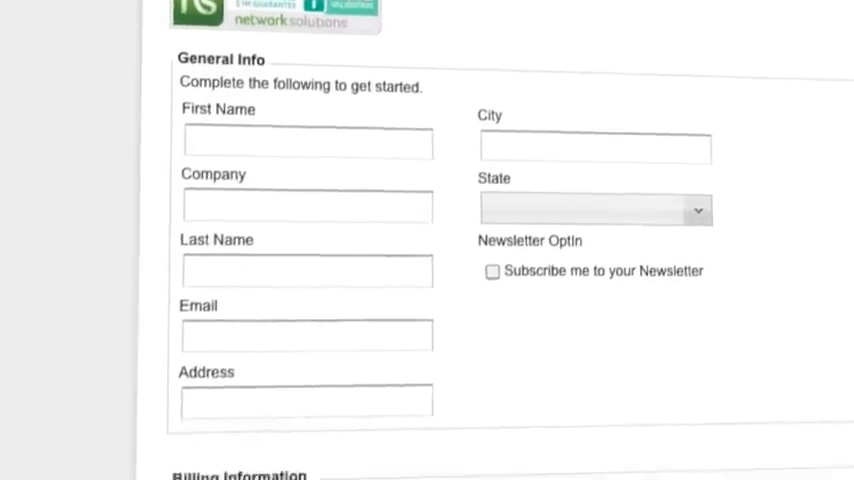
scroll(down, 3)
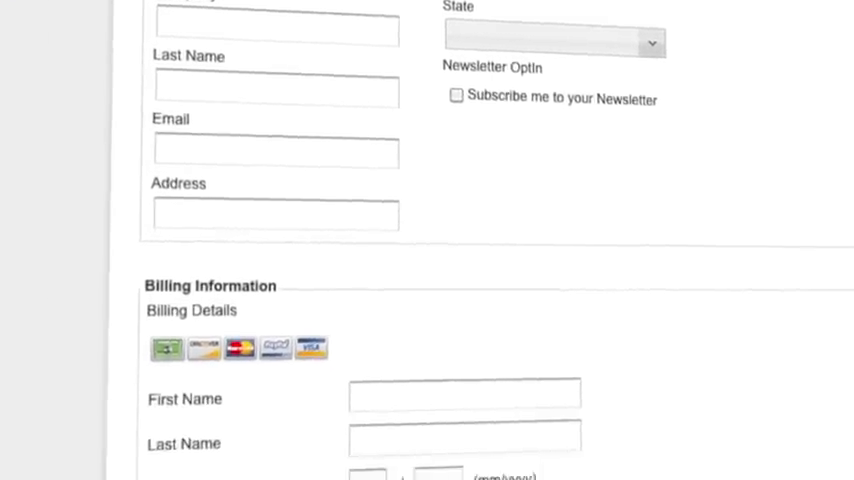
scroll(down, 3)
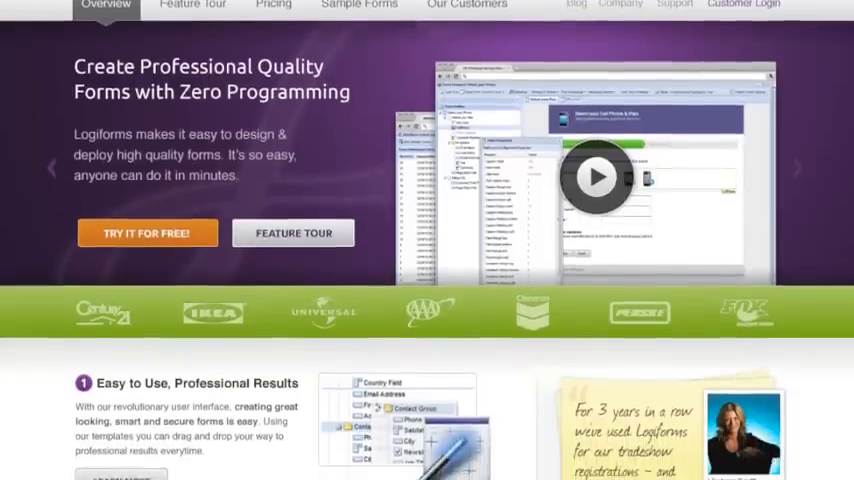
Walk the New Form Wizard through Standard Form, Single Page Form and a project folder starting 'Con'
scroll(down, 3)
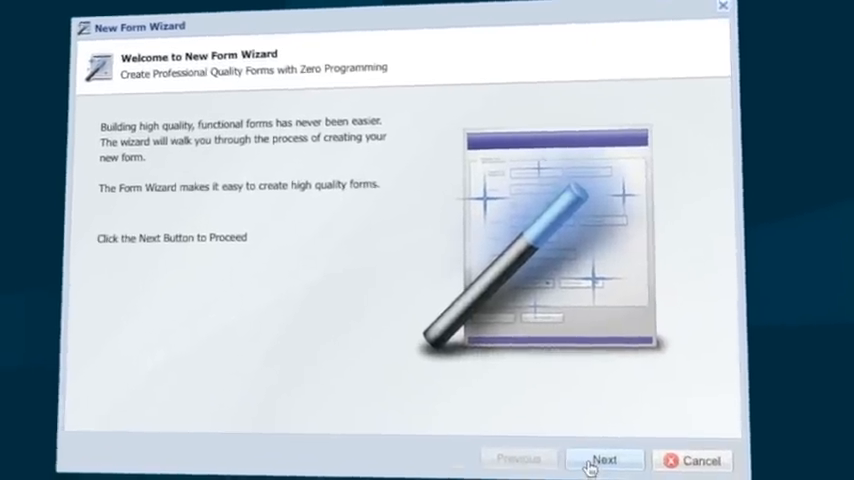
click(612, 460)
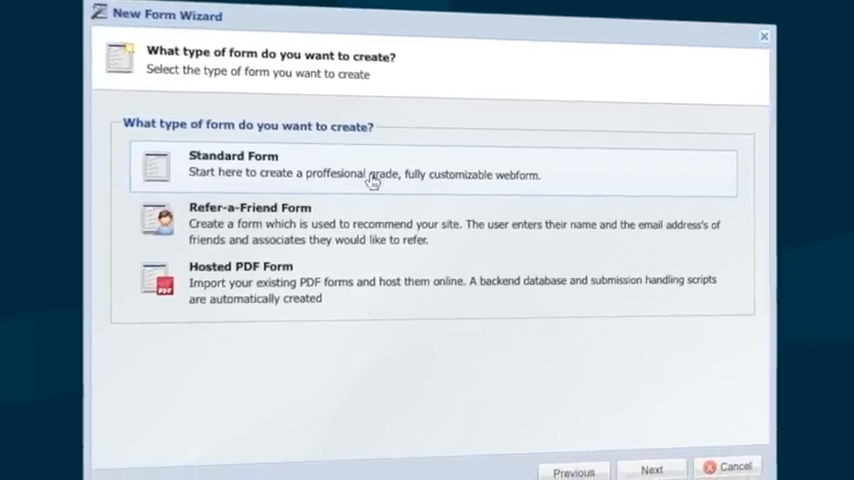
mouse_move(732, 420)
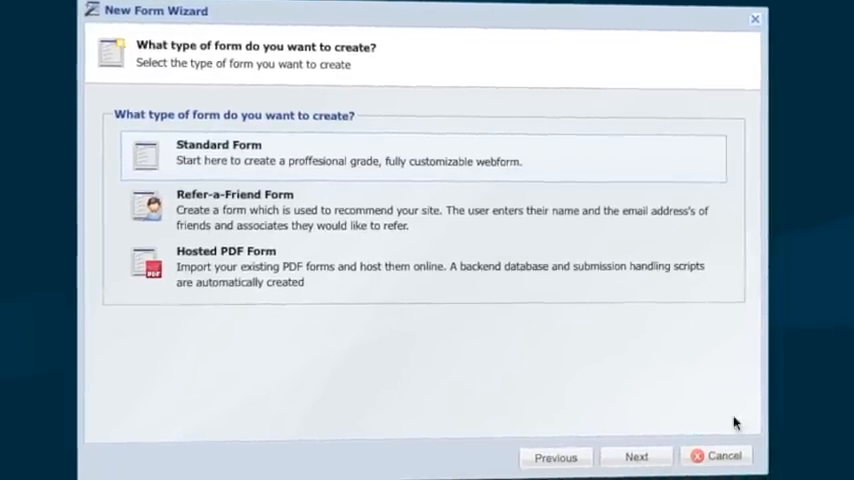
click(636, 456)
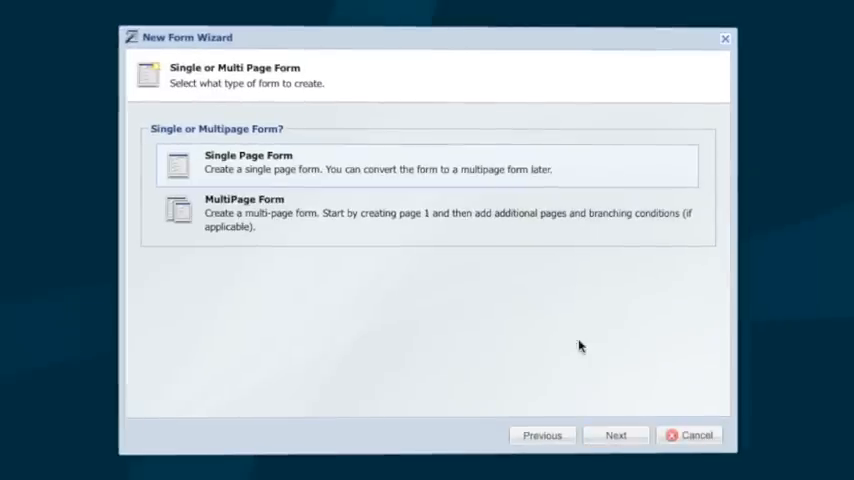
click(616, 436)
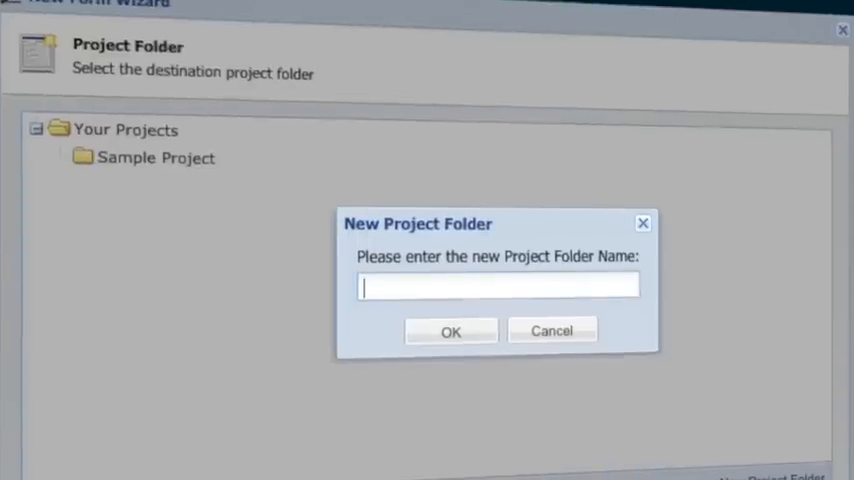
text(Con)
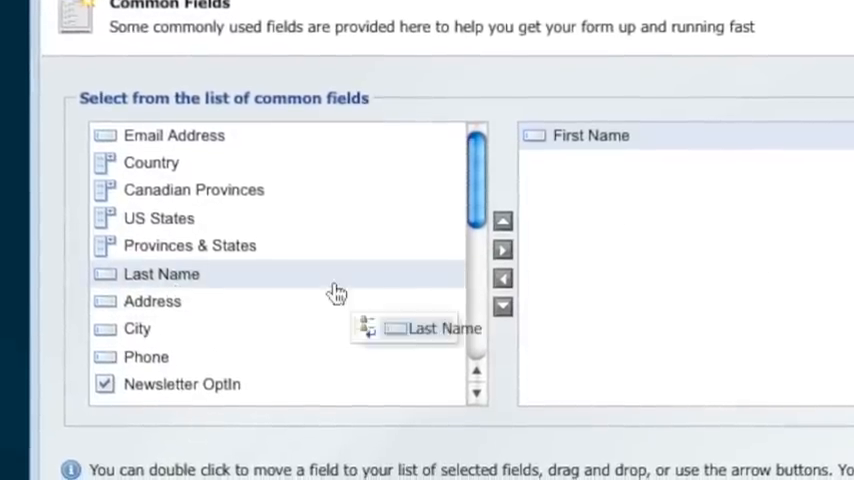
Add Last Name, an Arrival Date pop-up calendar and a panel with an edited heading to the form
double_click(160, 272)
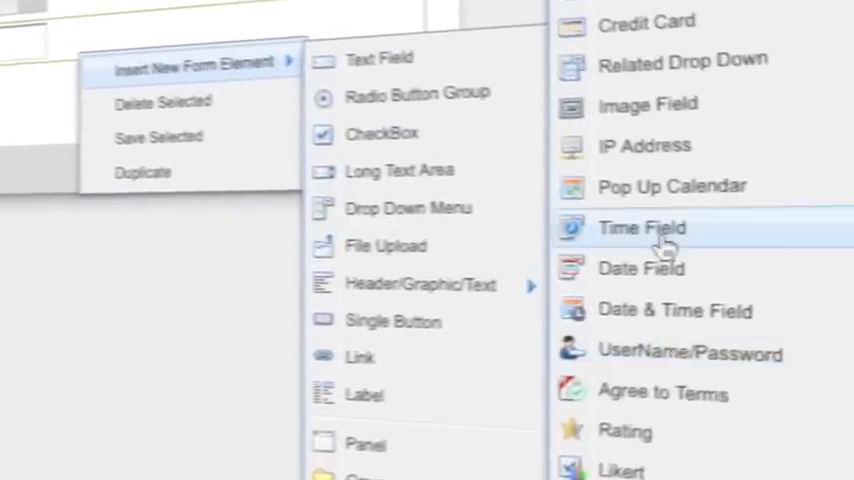
click(672, 186)
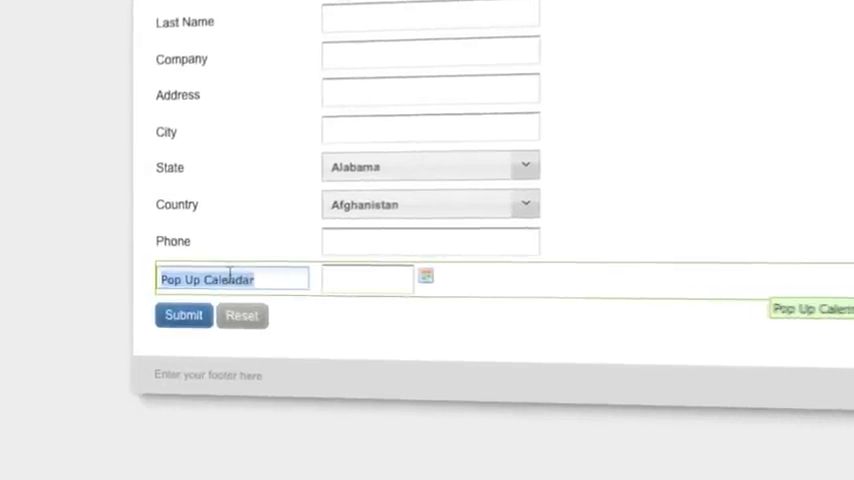
text(Arri)
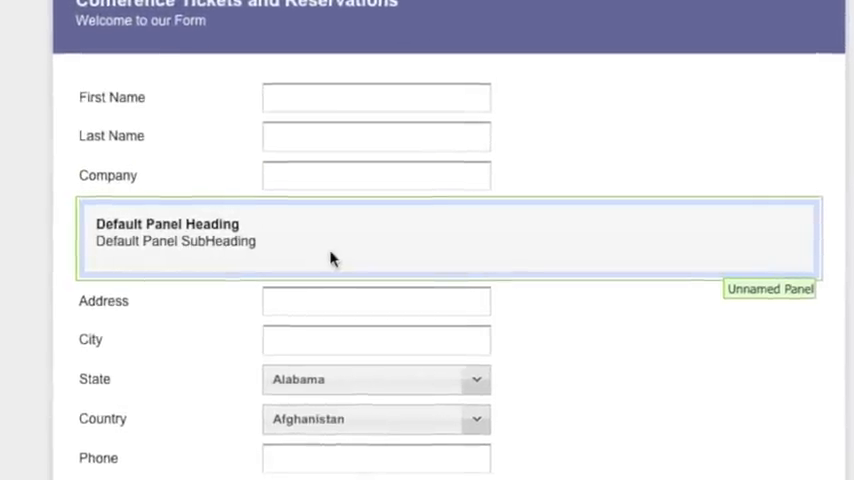
double_click(168, 224)
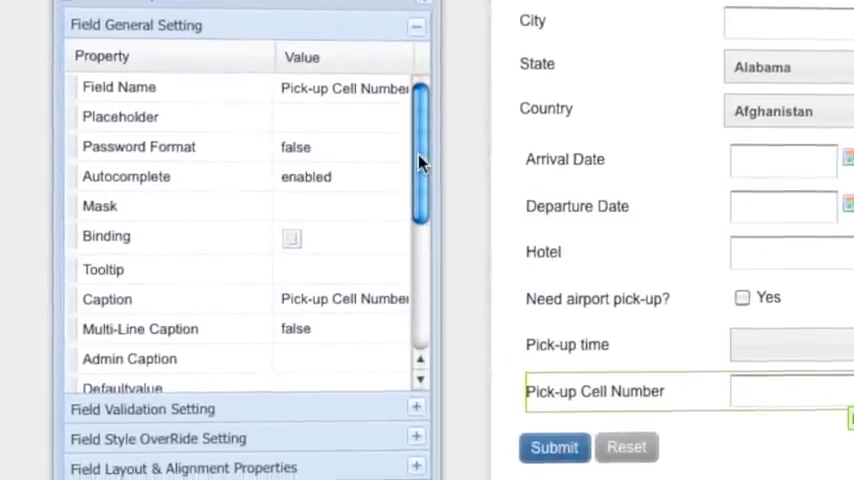
Give Pick-up time an 'Evening Pick-' option and set a Required validation method on the field
click(330, 100)
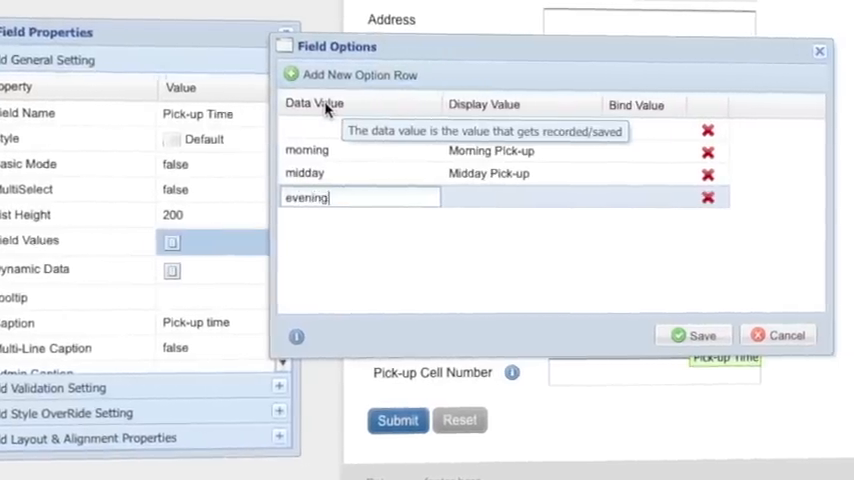
text(Evening Pick-)
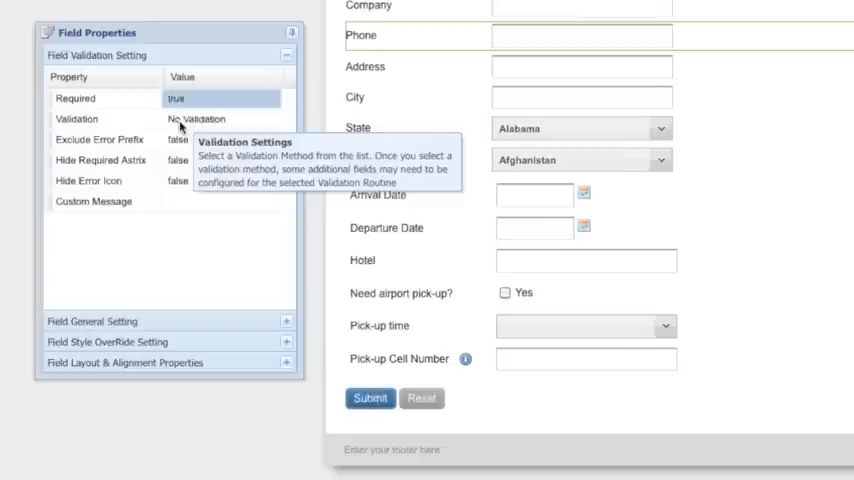
click(222, 106)
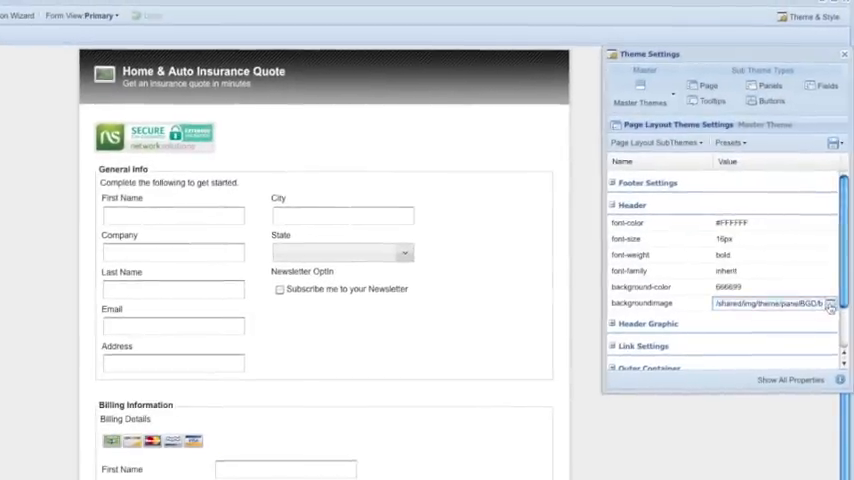
Set the Camera Selector header to the blue fade background image with margin 22
click(828, 300)
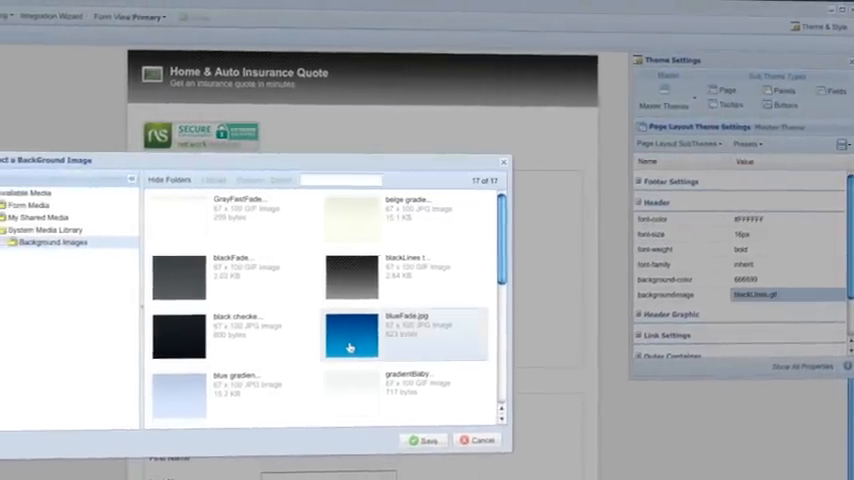
click(424, 440)
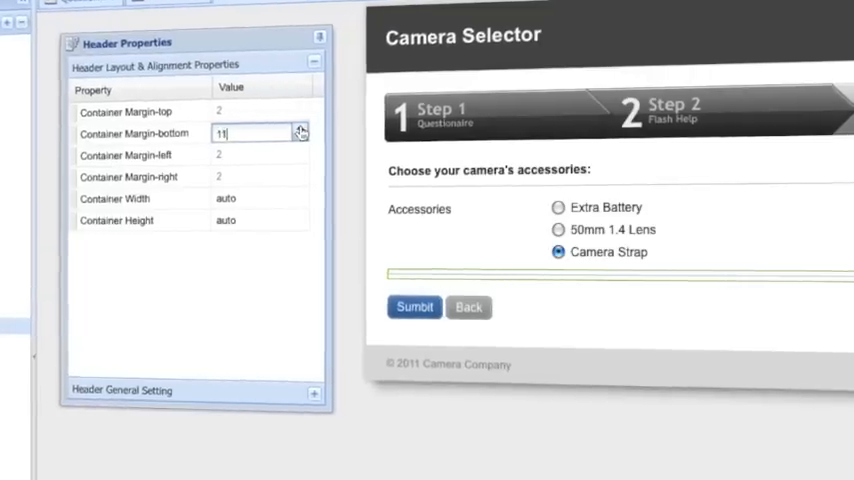
text(22)
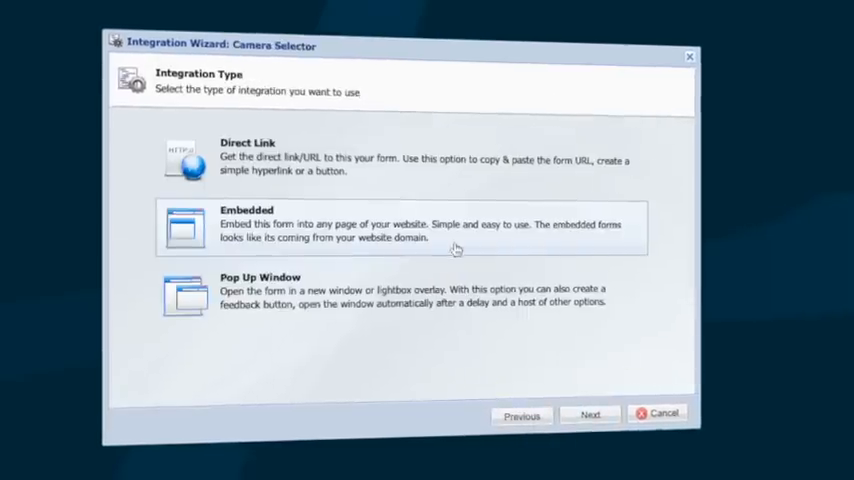
Choose embedded integration, then chart Help Choosing A Flash in Quick Stats and save the filter
click(588, 414)
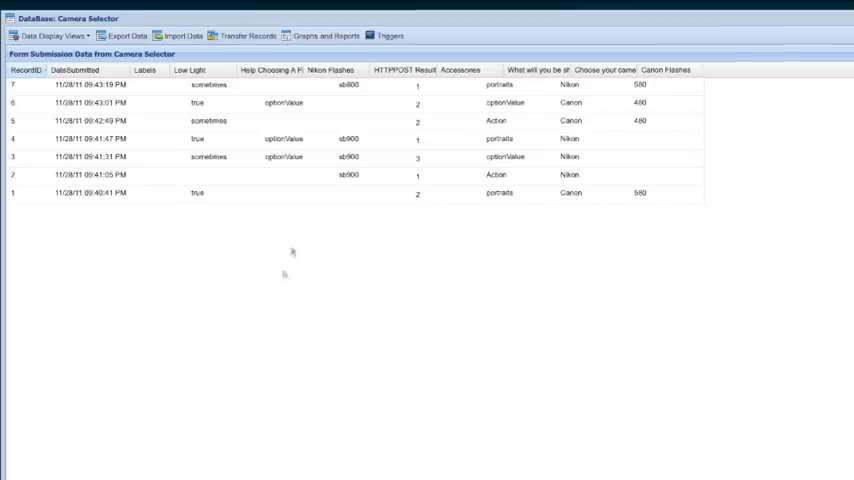
click(312, 28)
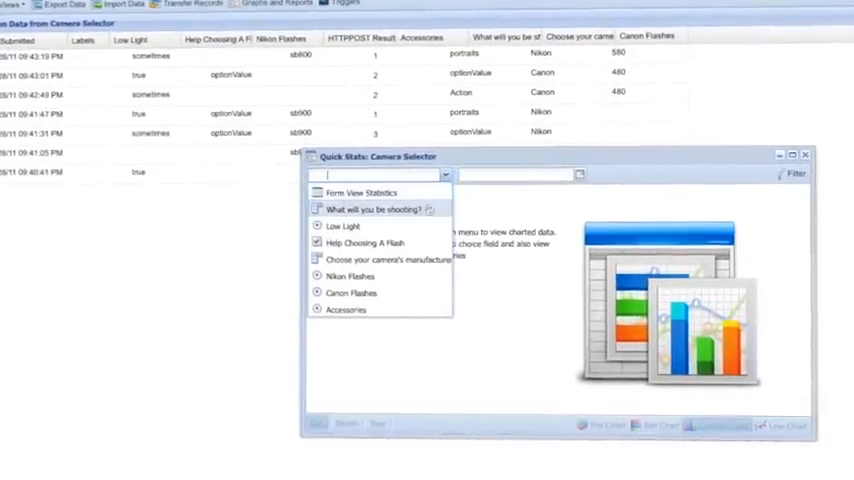
click(344, 226)
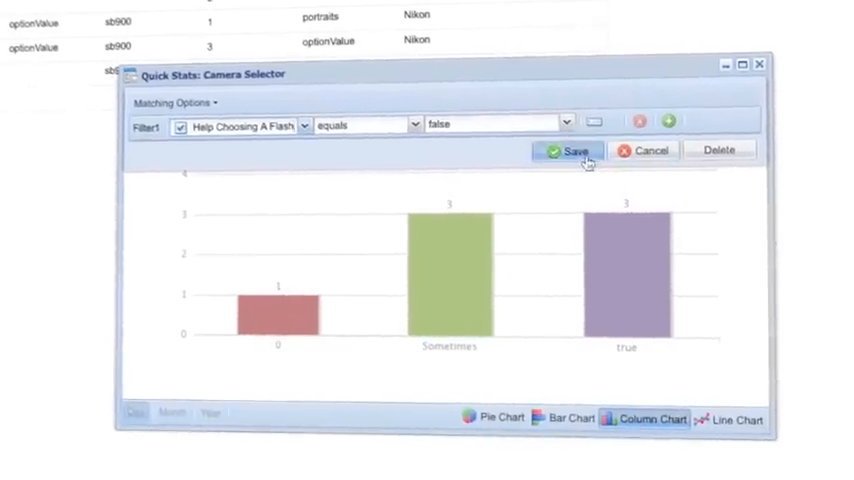
click(570, 150)
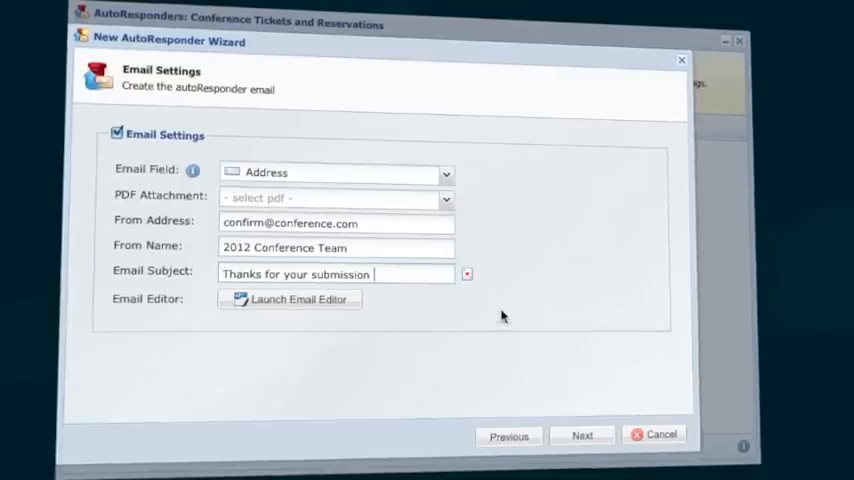
Insert the [First Name] wildcard into the autoresponder subject and continue
click(468, 272)
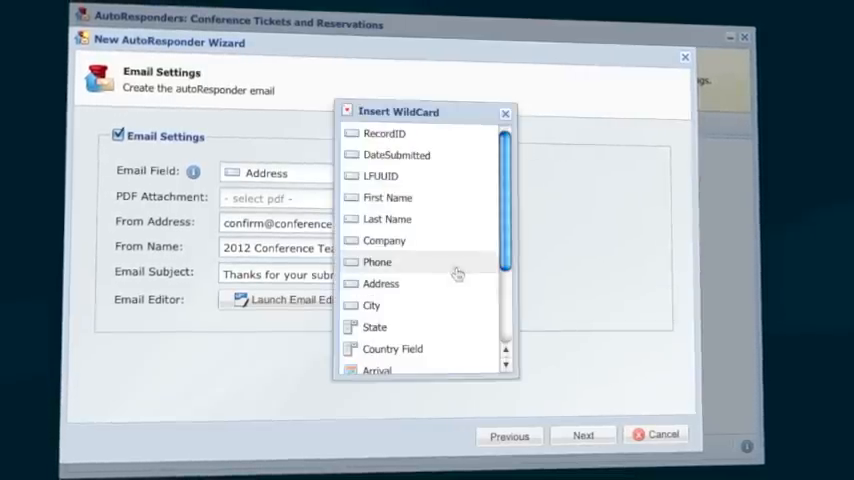
mouse_move(402, 224)
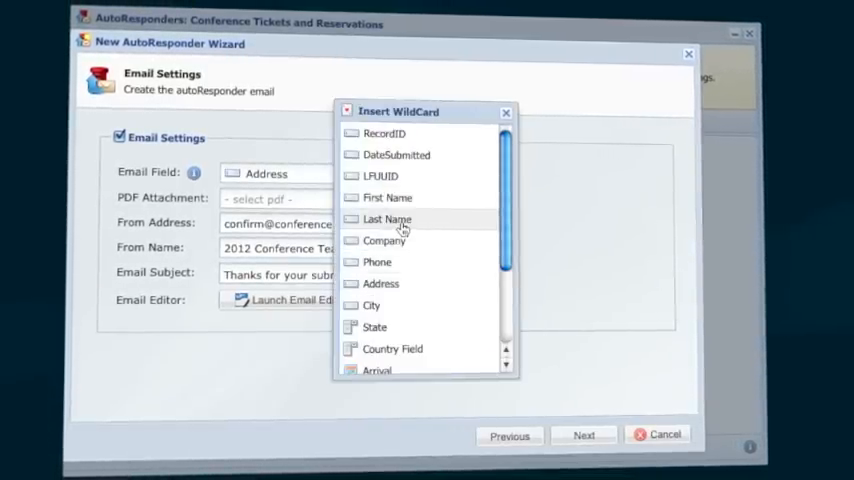
click(386, 196)
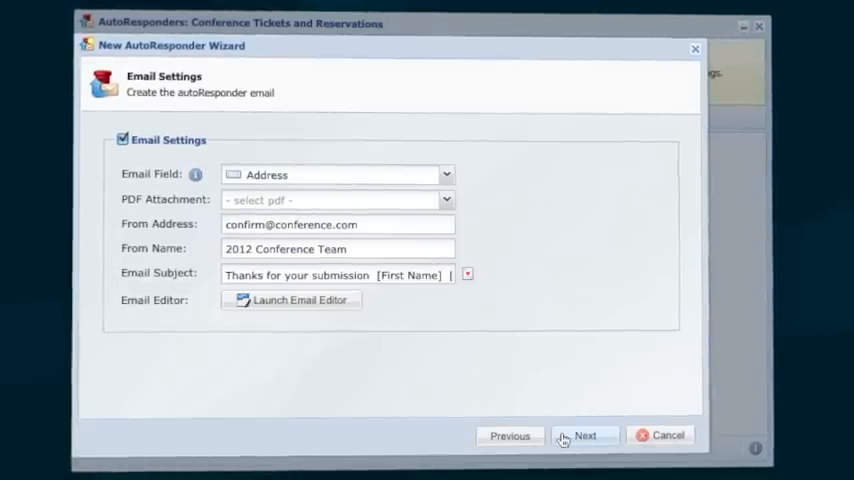
click(588, 436)
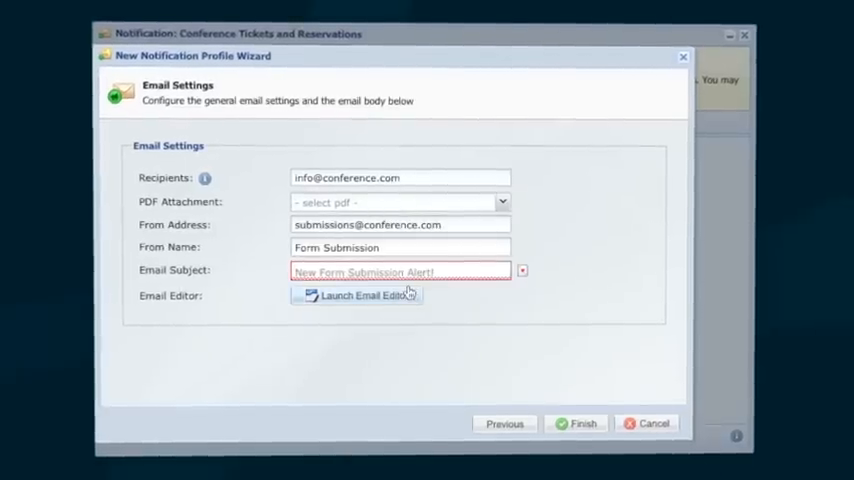
Insert all form field caption wildcards into the notification email body
click(356, 296)
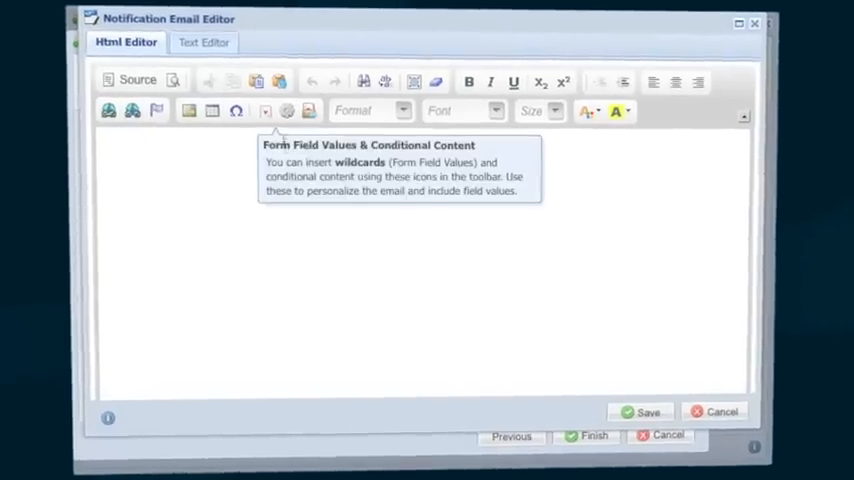
click(264, 112)
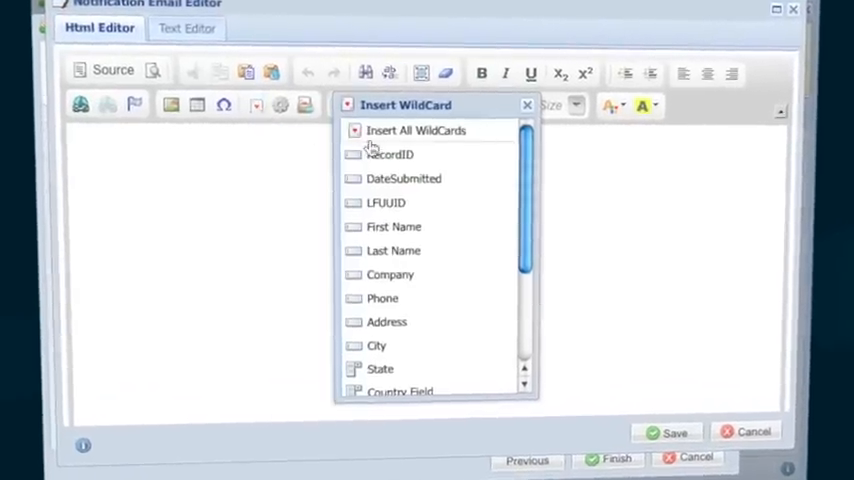
click(414, 130)
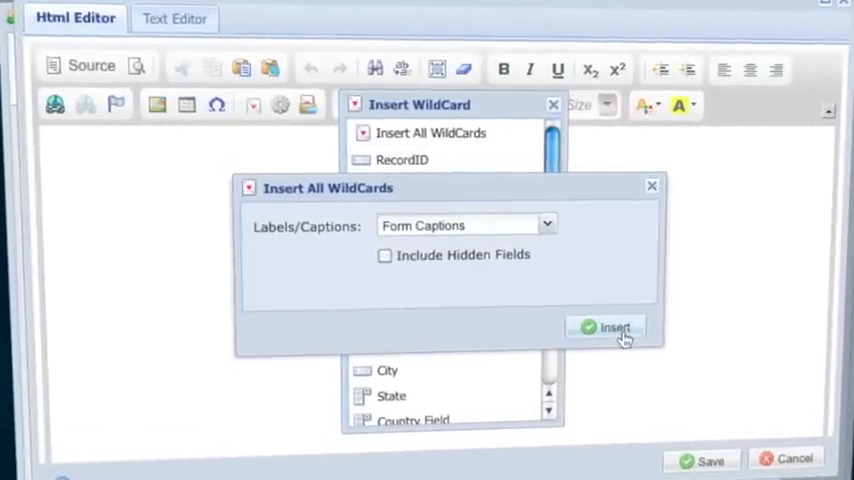
click(610, 328)
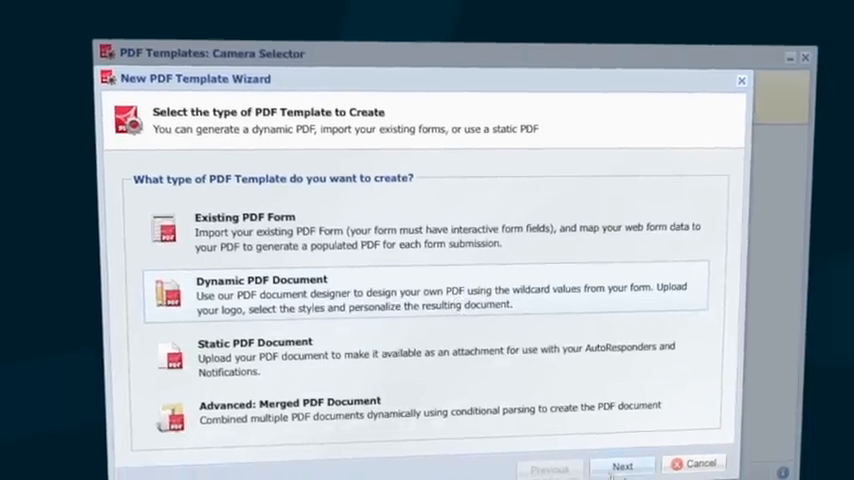
Start an Authorize.net payment integration profile and continue past its introduction
click(628, 464)
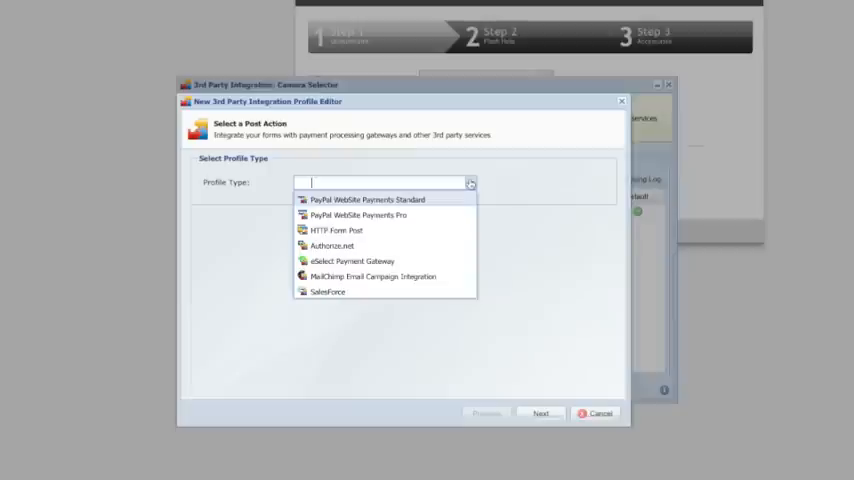
click(332, 244)
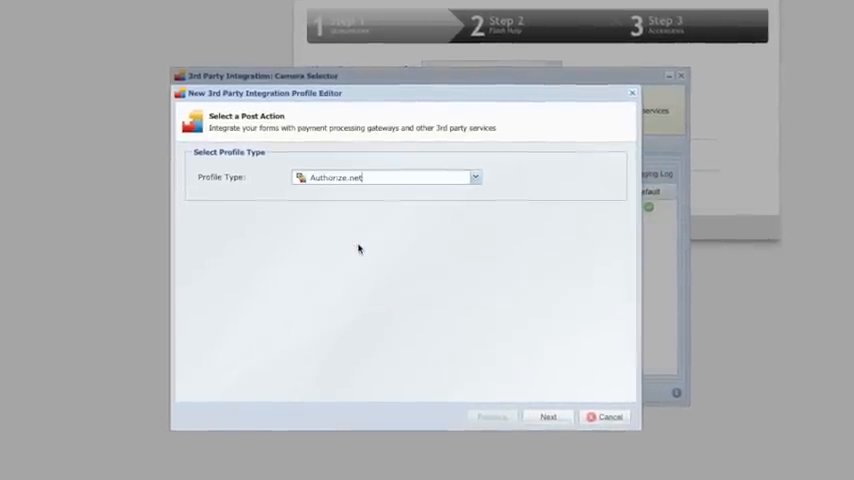
click(556, 416)
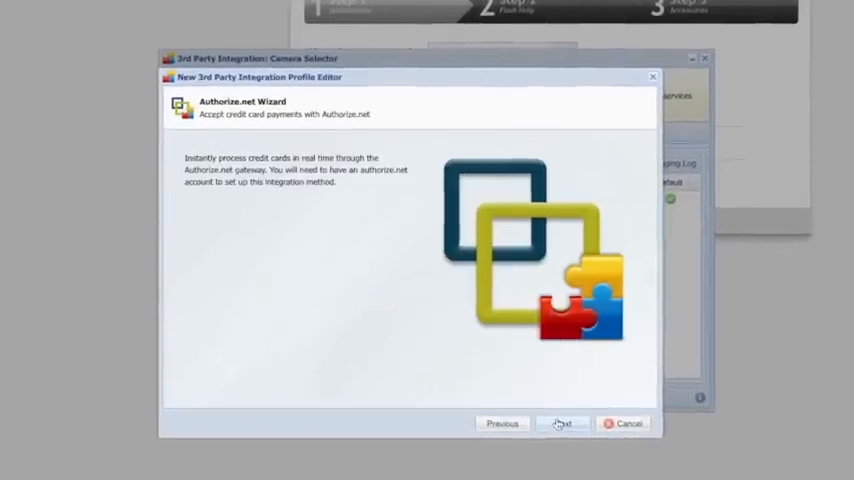
click(564, 424)
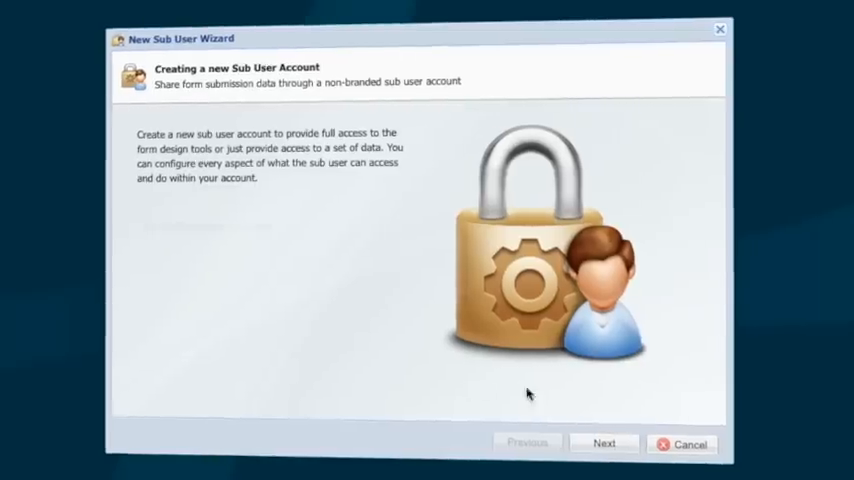
In the New Sub User Wizard, expand the Camera Selector project to its Users folder
click(612, 444)
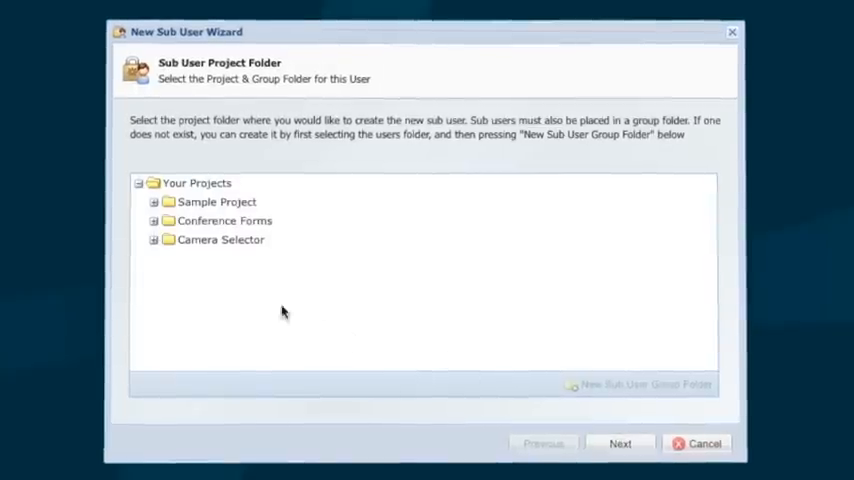
click(156, 240)
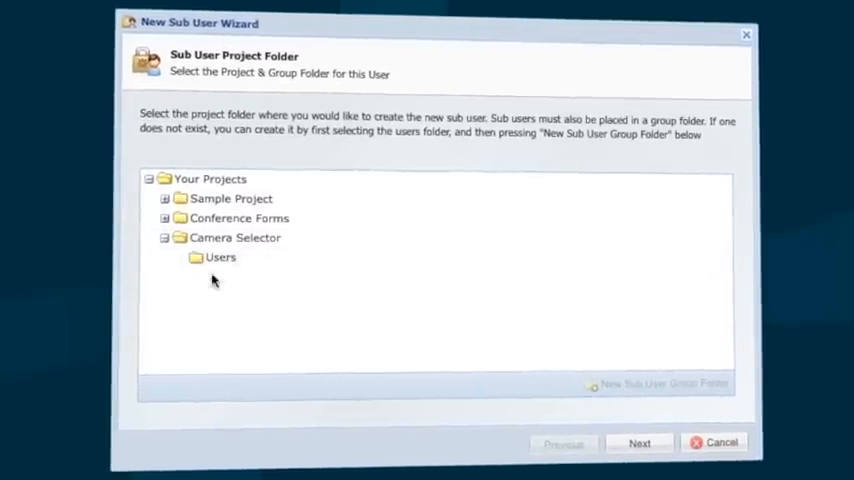